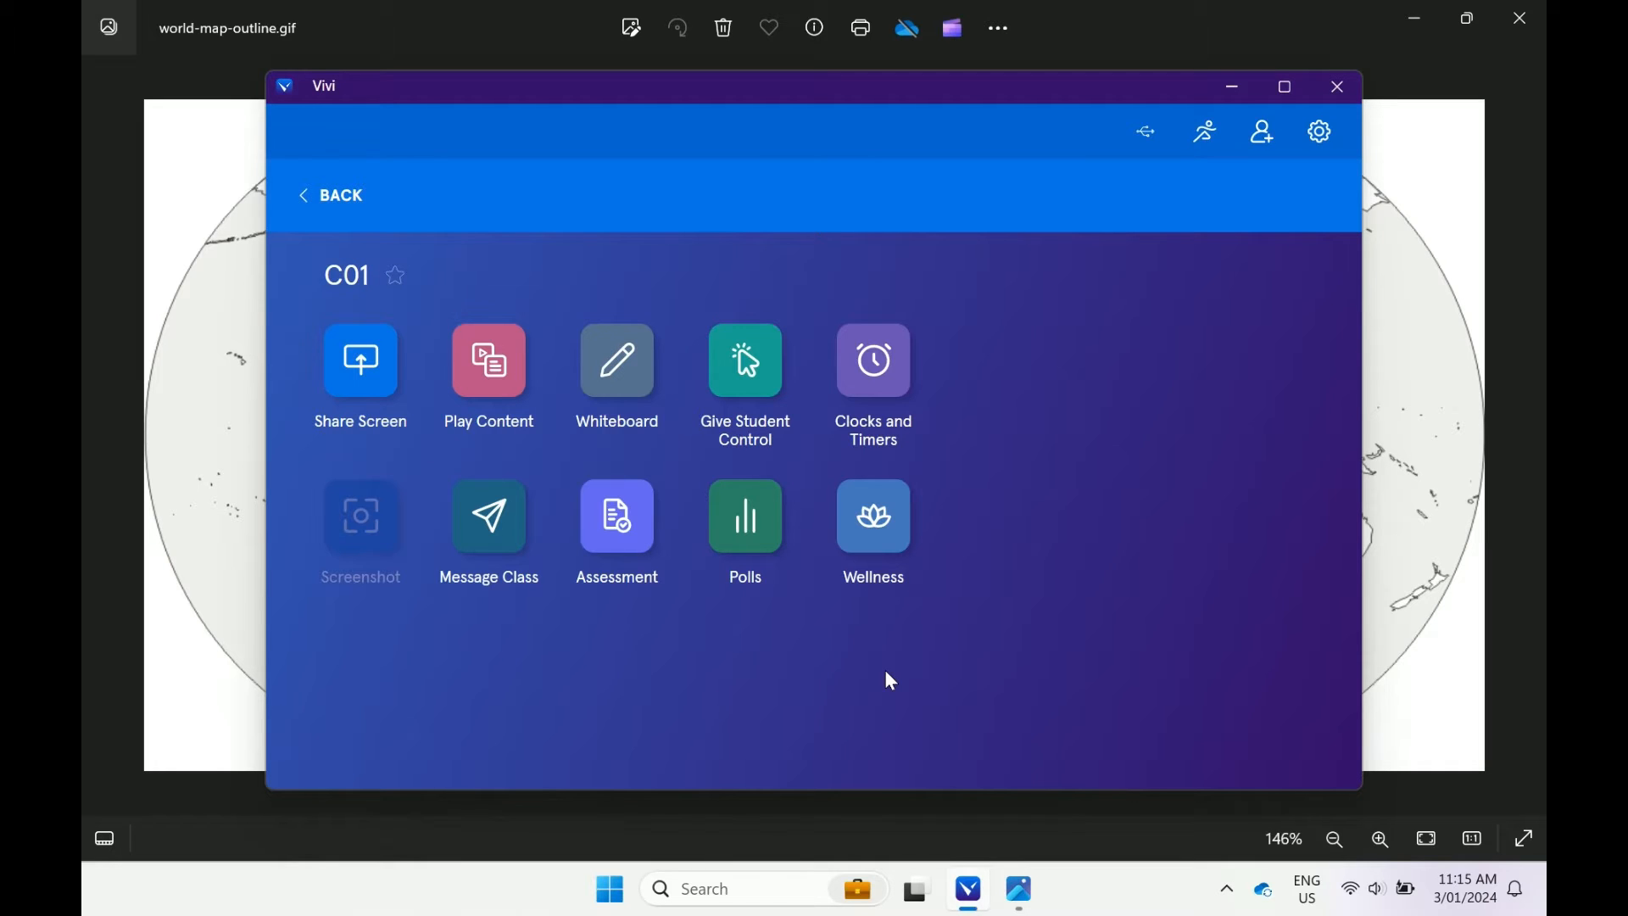
Start sharing the desktop with the world map outline to room C01
{"action": "left_click", "coordinate": [359, 360]}
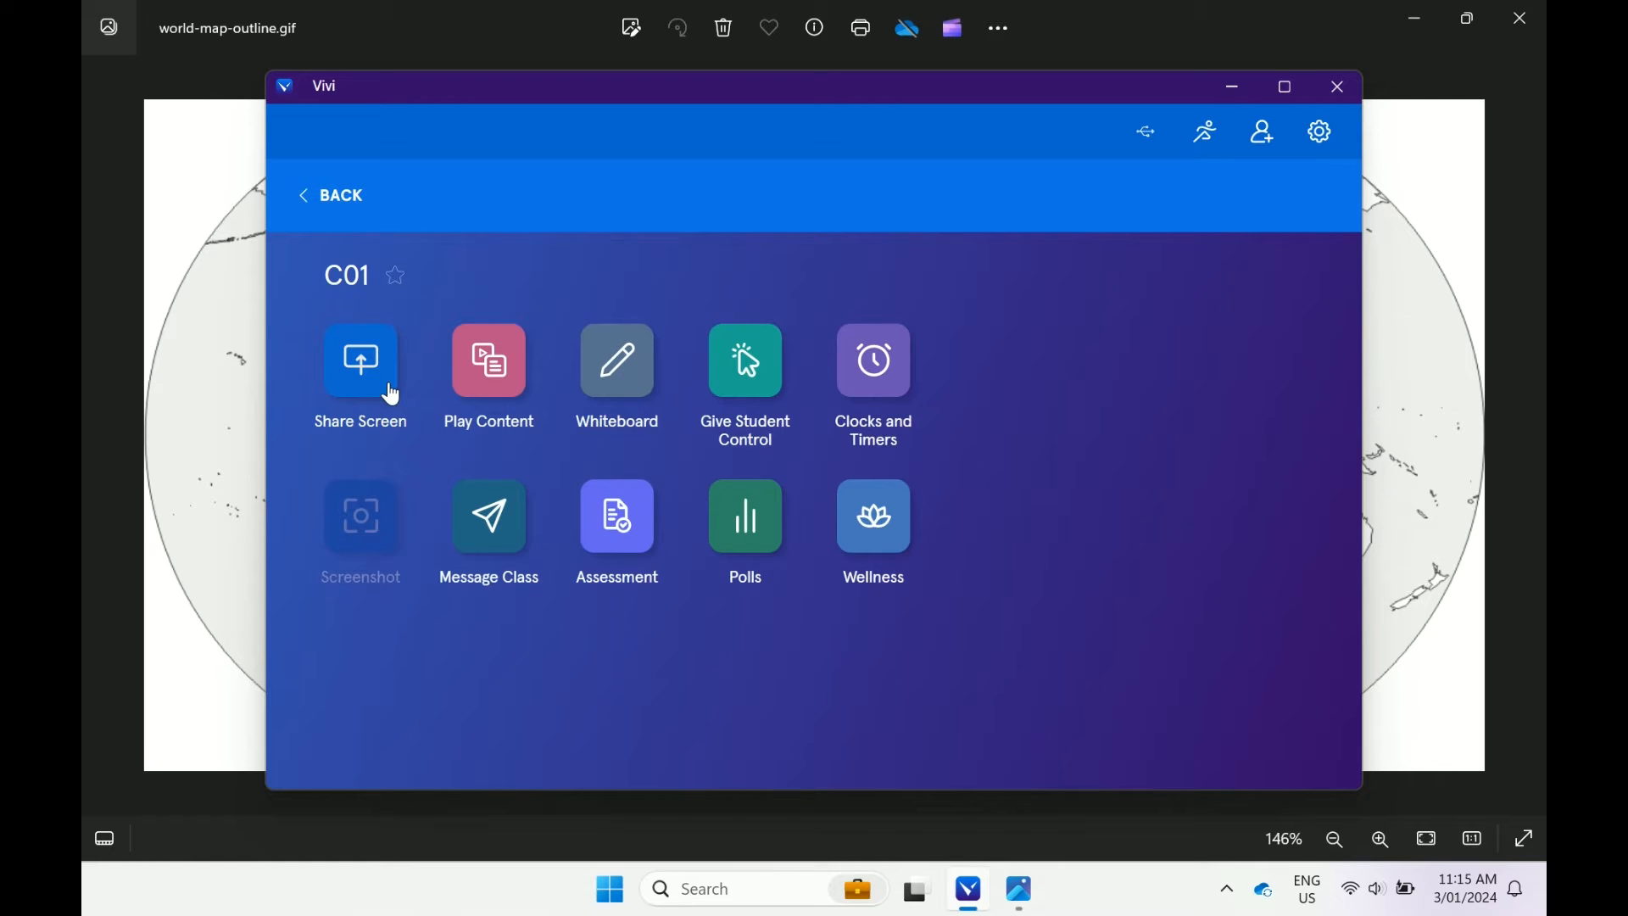
{"action": "left_click", "coordinate": [360, 361]}
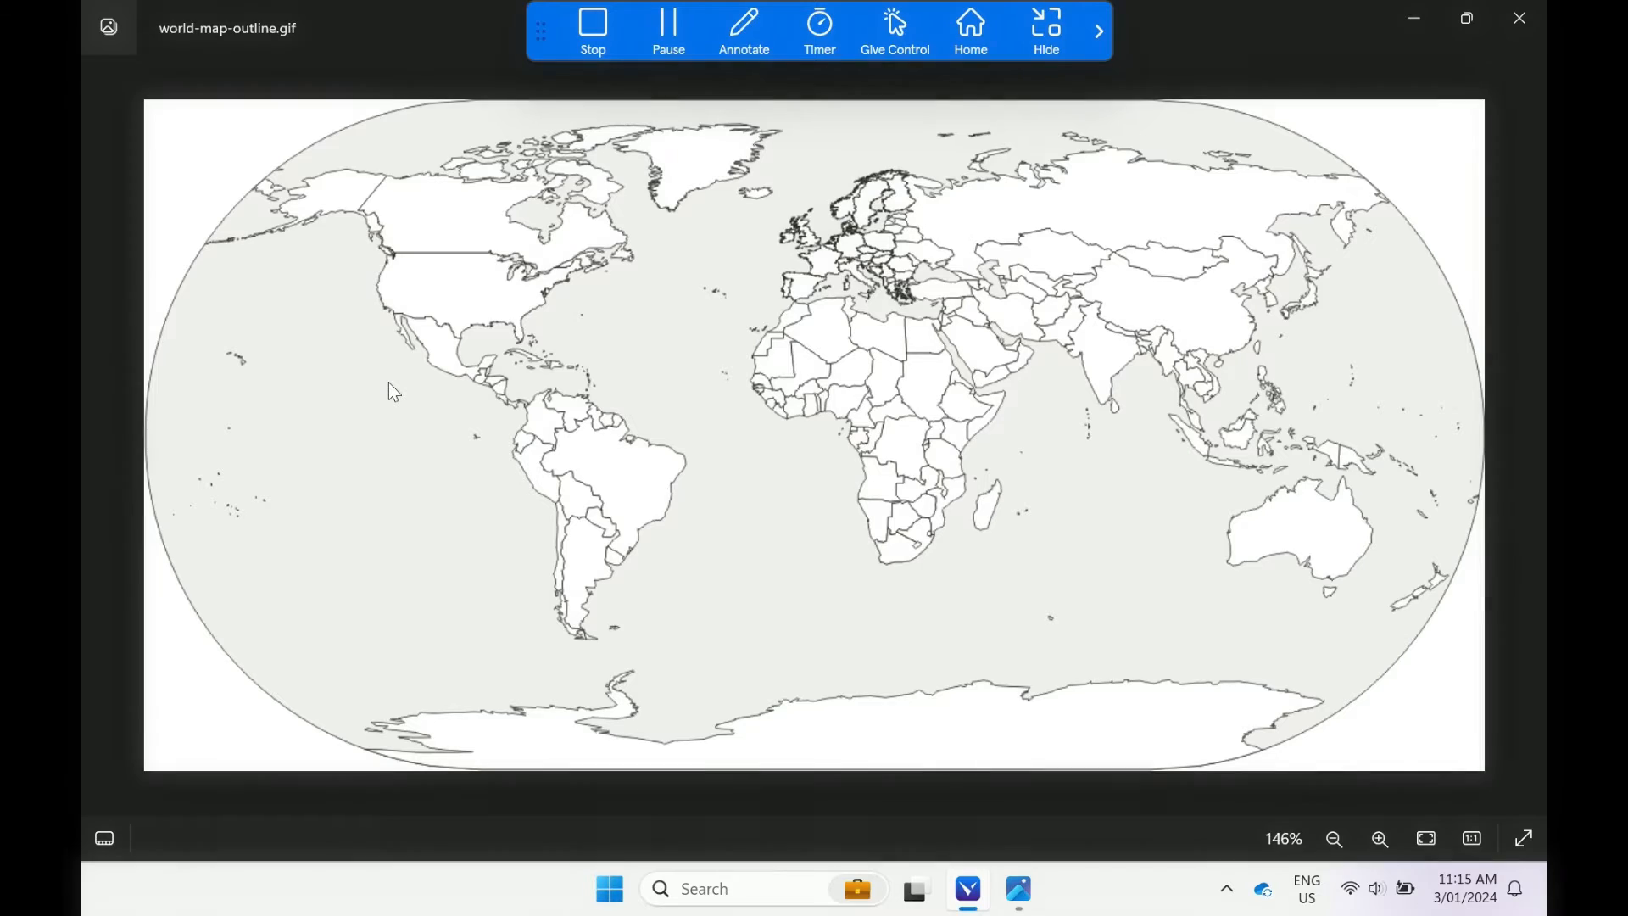
{"action": "left_click", "coordinate": [894, 26]}
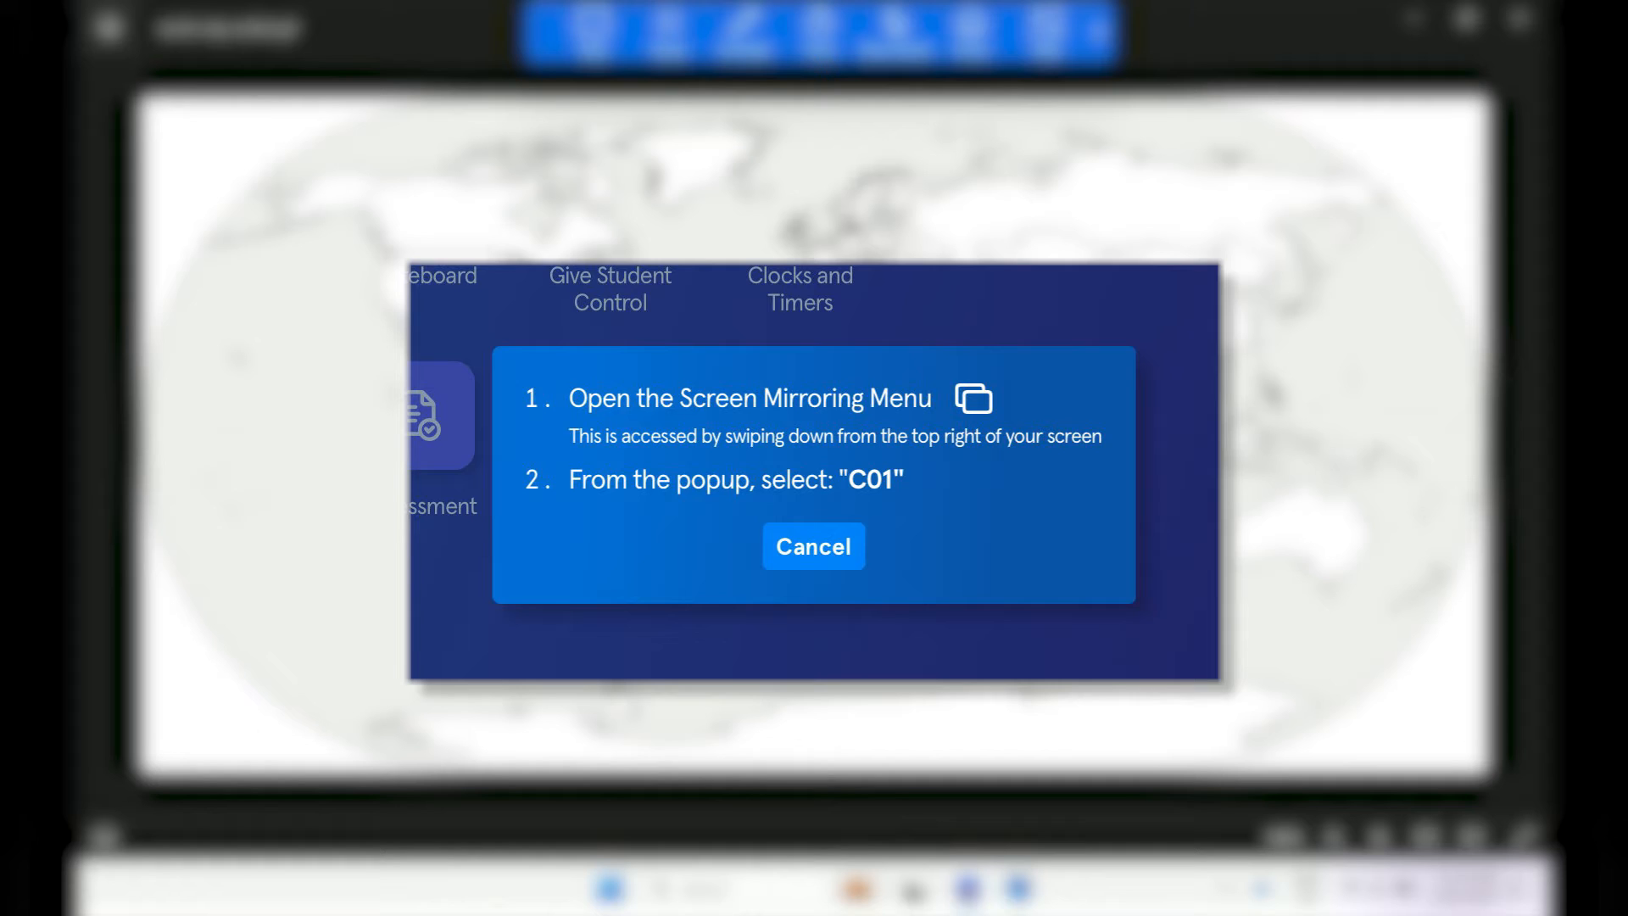
Pause the screen share to C01, then resume it so the world map shows again
{"action": "left_click", "coordinate": [814, 546]}
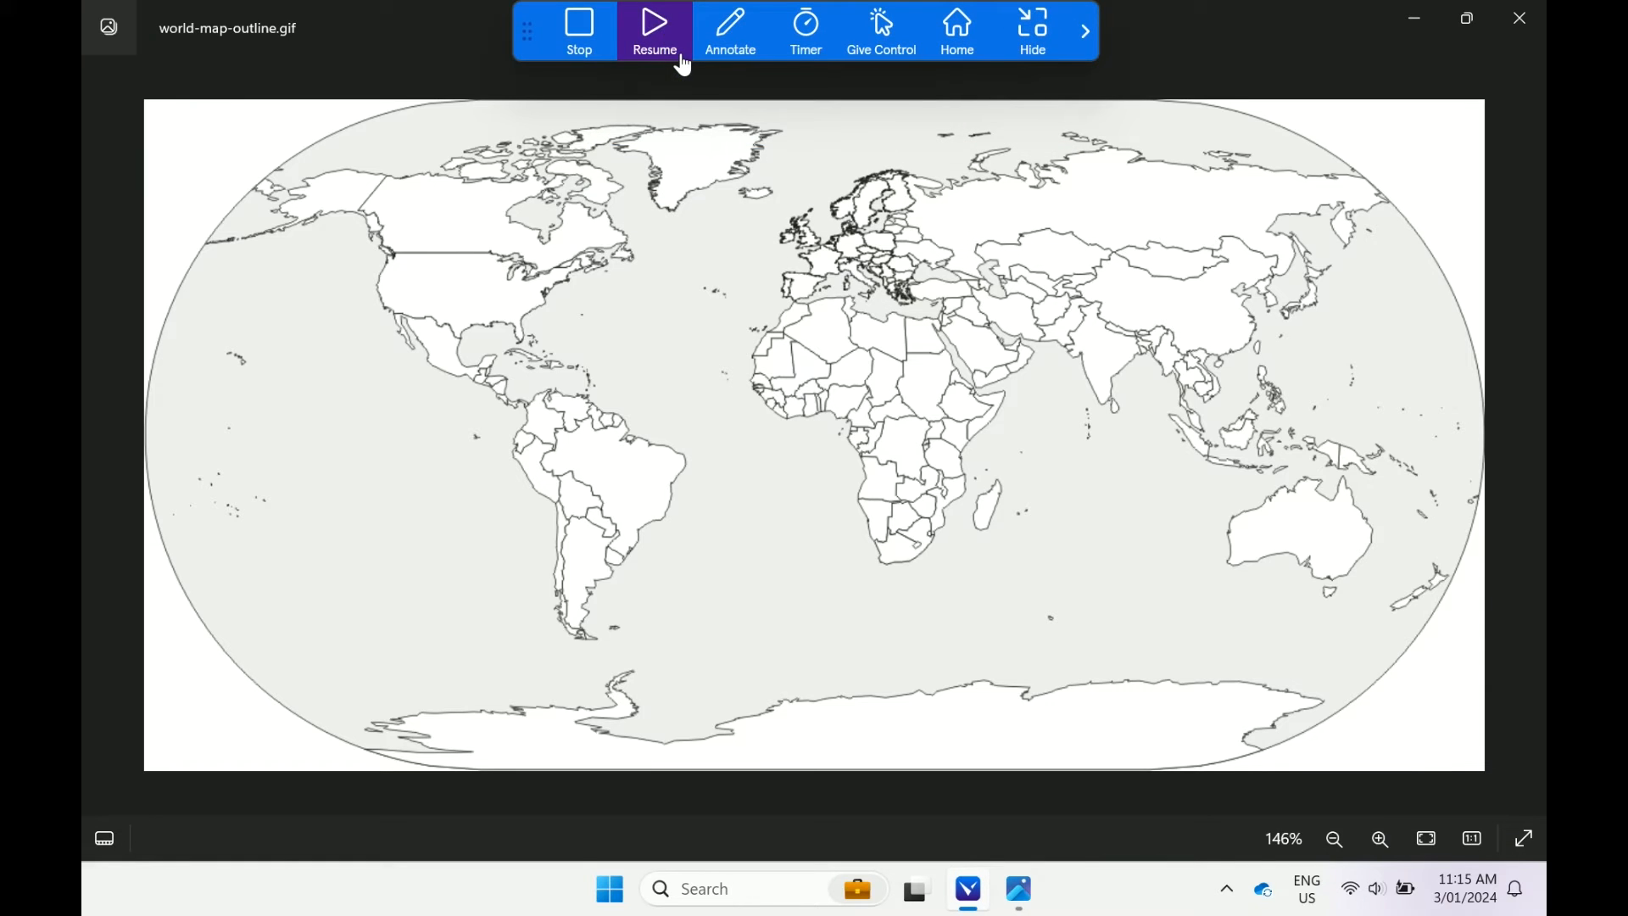
{"action": "left_click", "coordinate": [655, 26]}
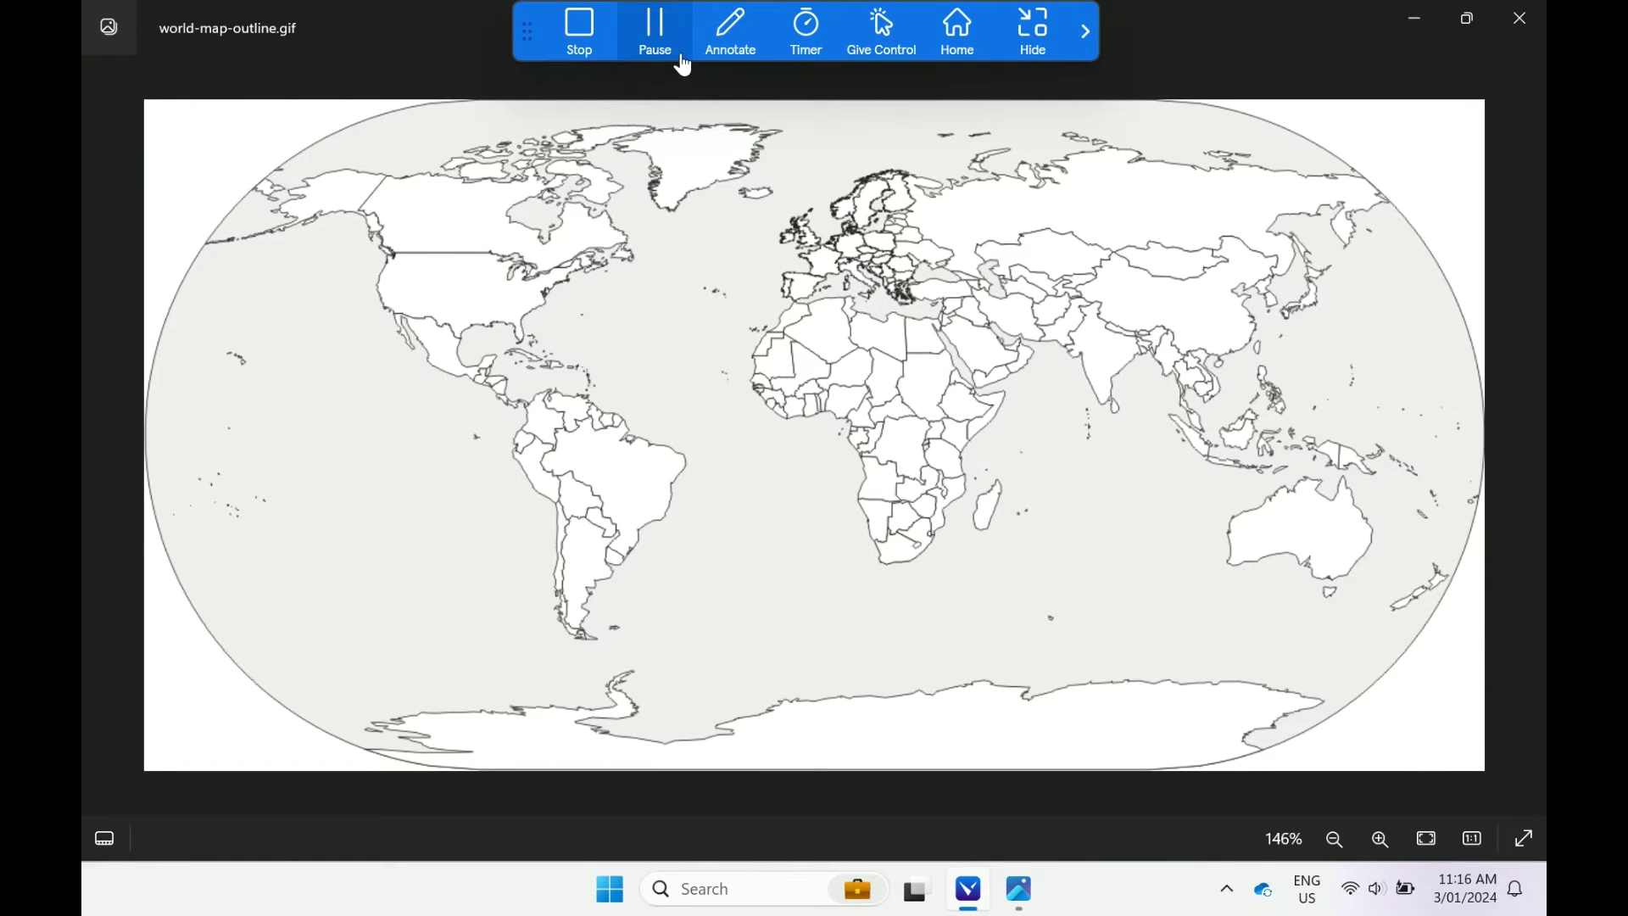
{"action": "left_click", "coordinate": [729, 32]}
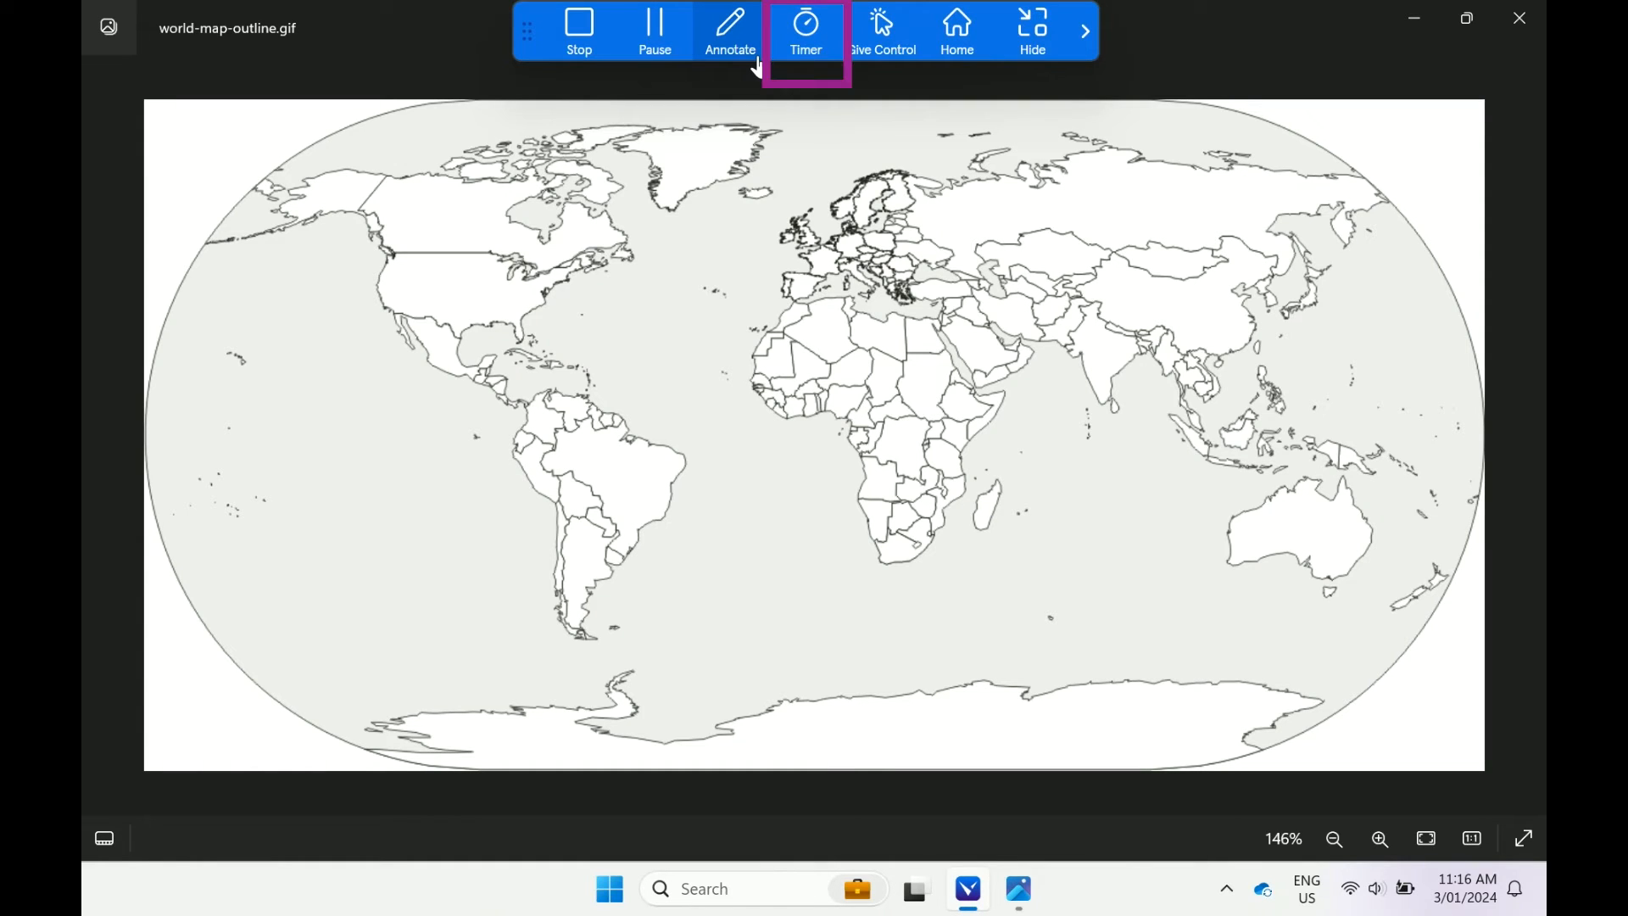
{"action": "mouse_move", "coordinate": [838, 70]}
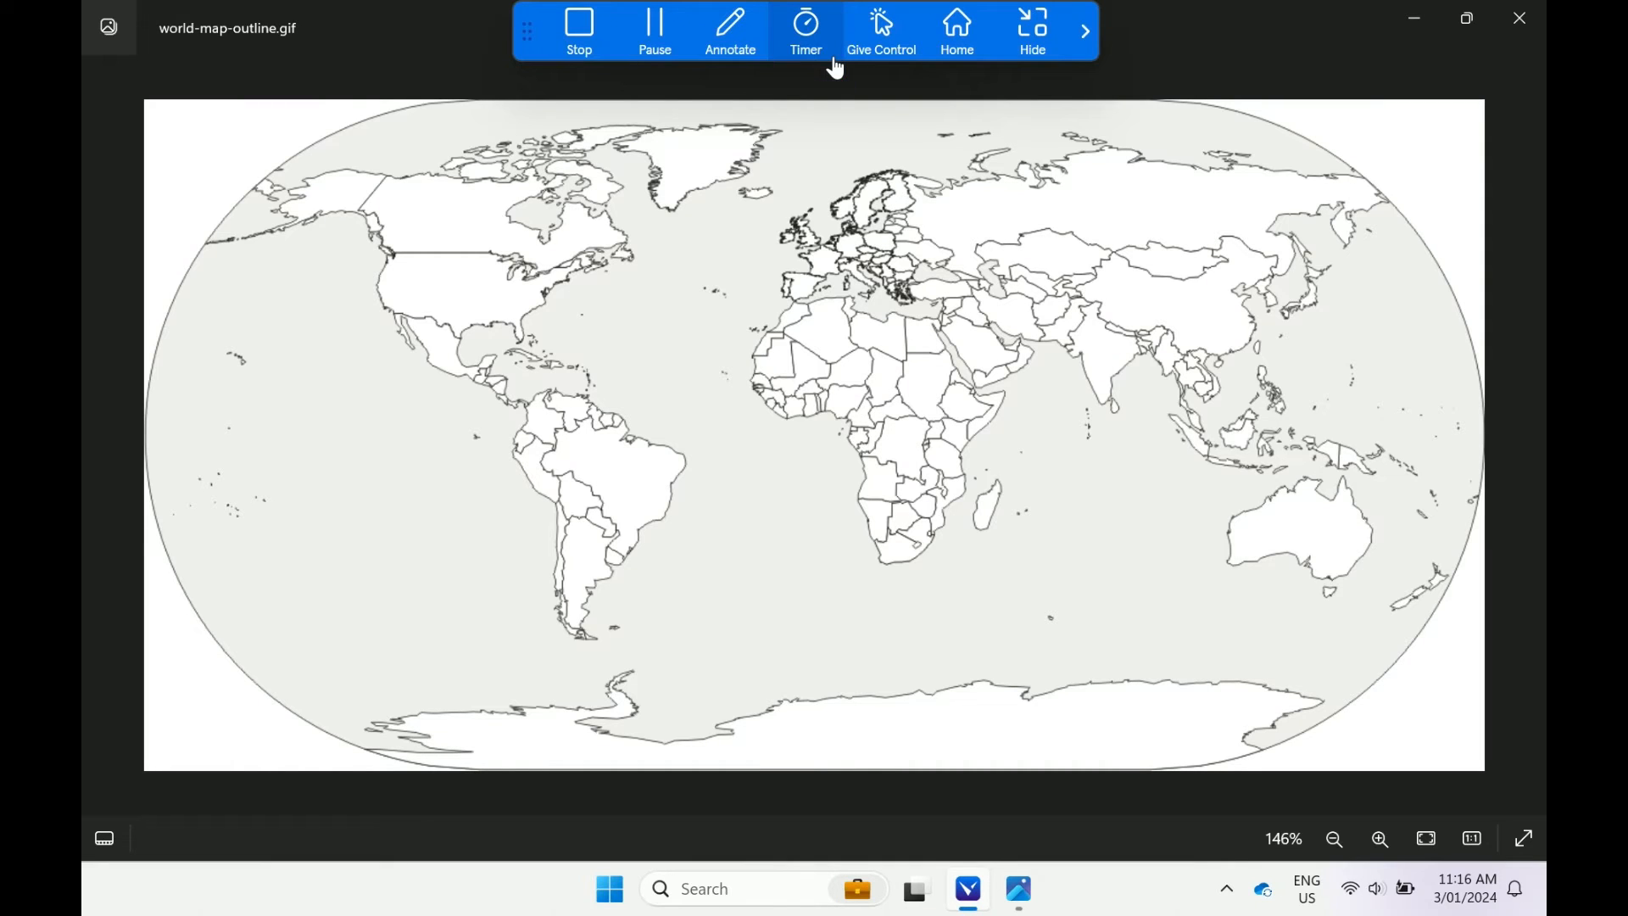
{"action": "left_click", "coordinate": [882, 30]}
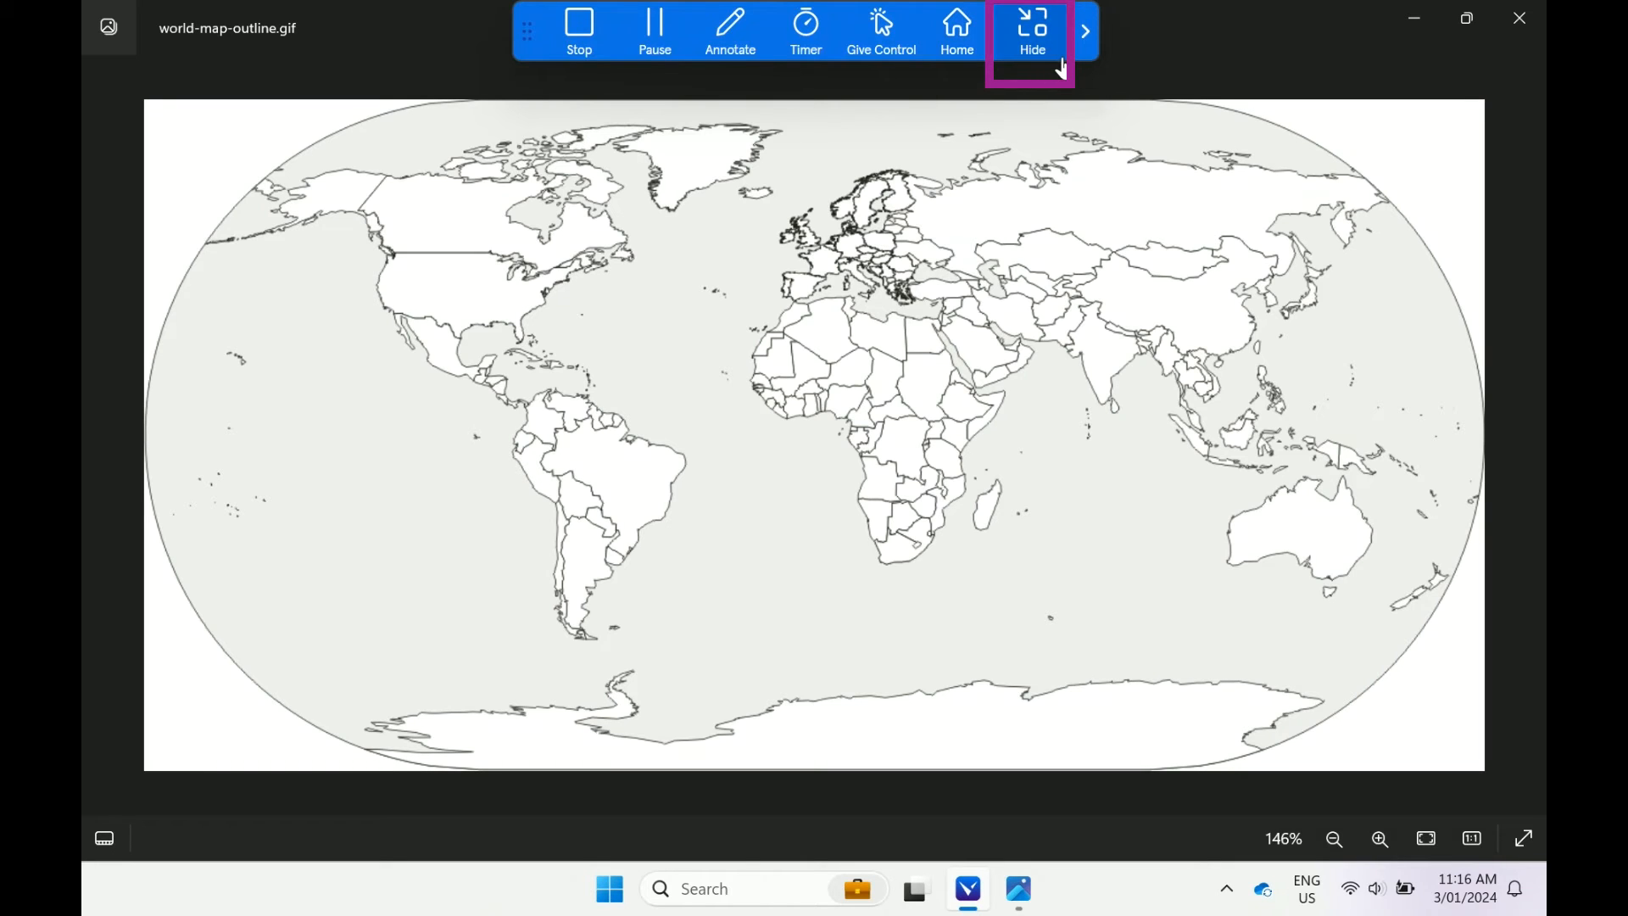
{"action": "left_click", "coordinate": [1031, 26]}
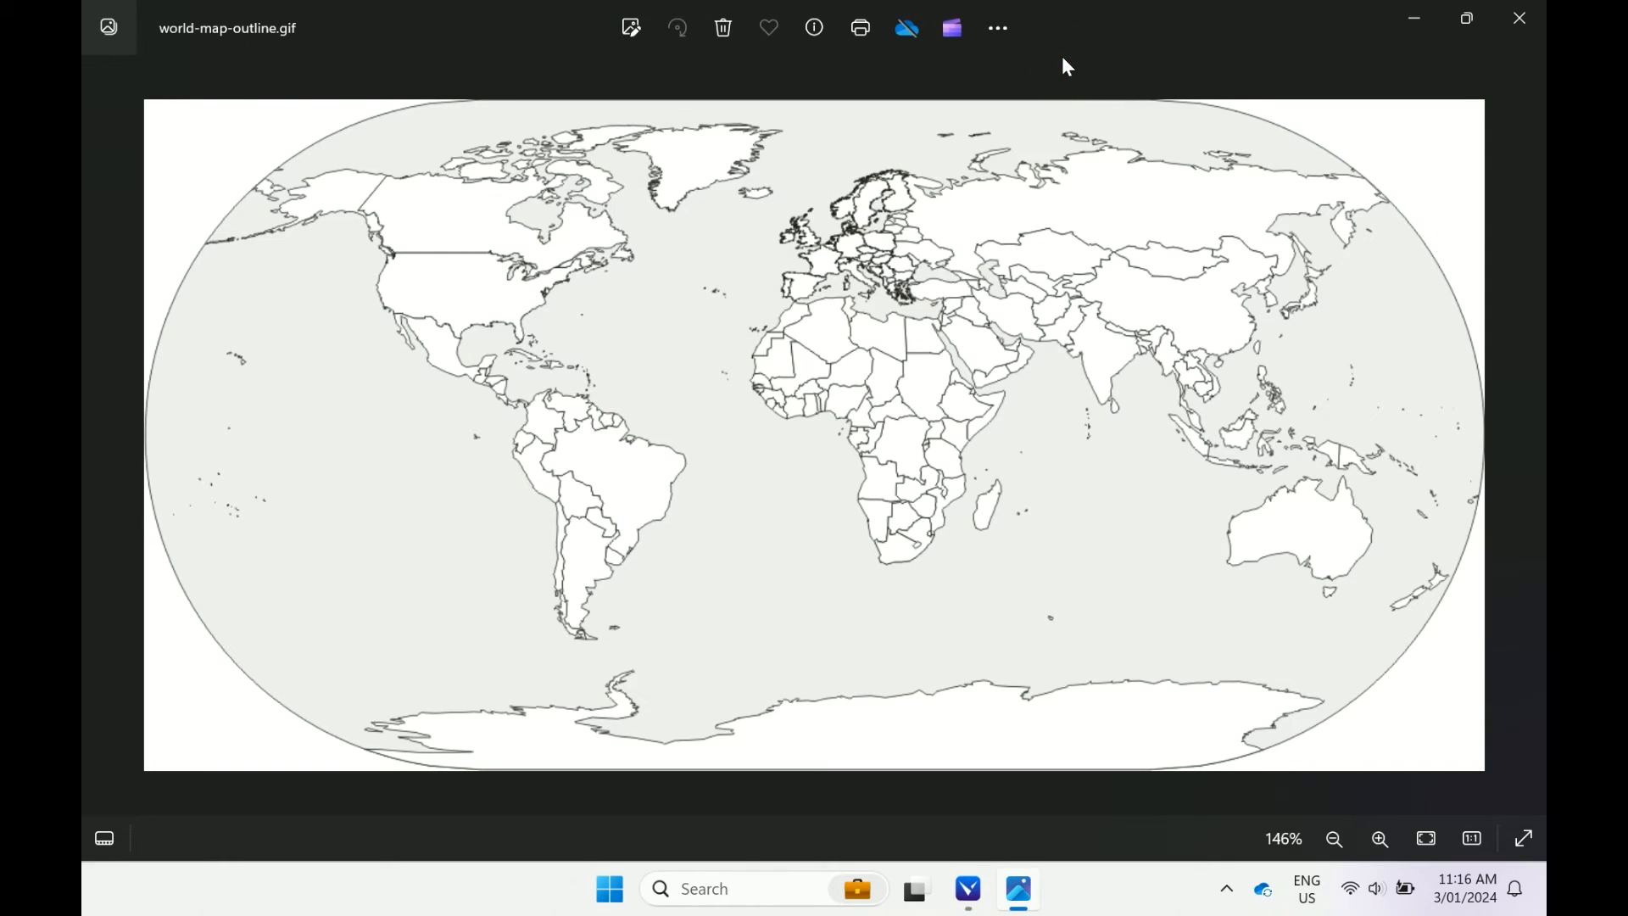
{"action": "mouse_move", "coordinate": [967, 811]}
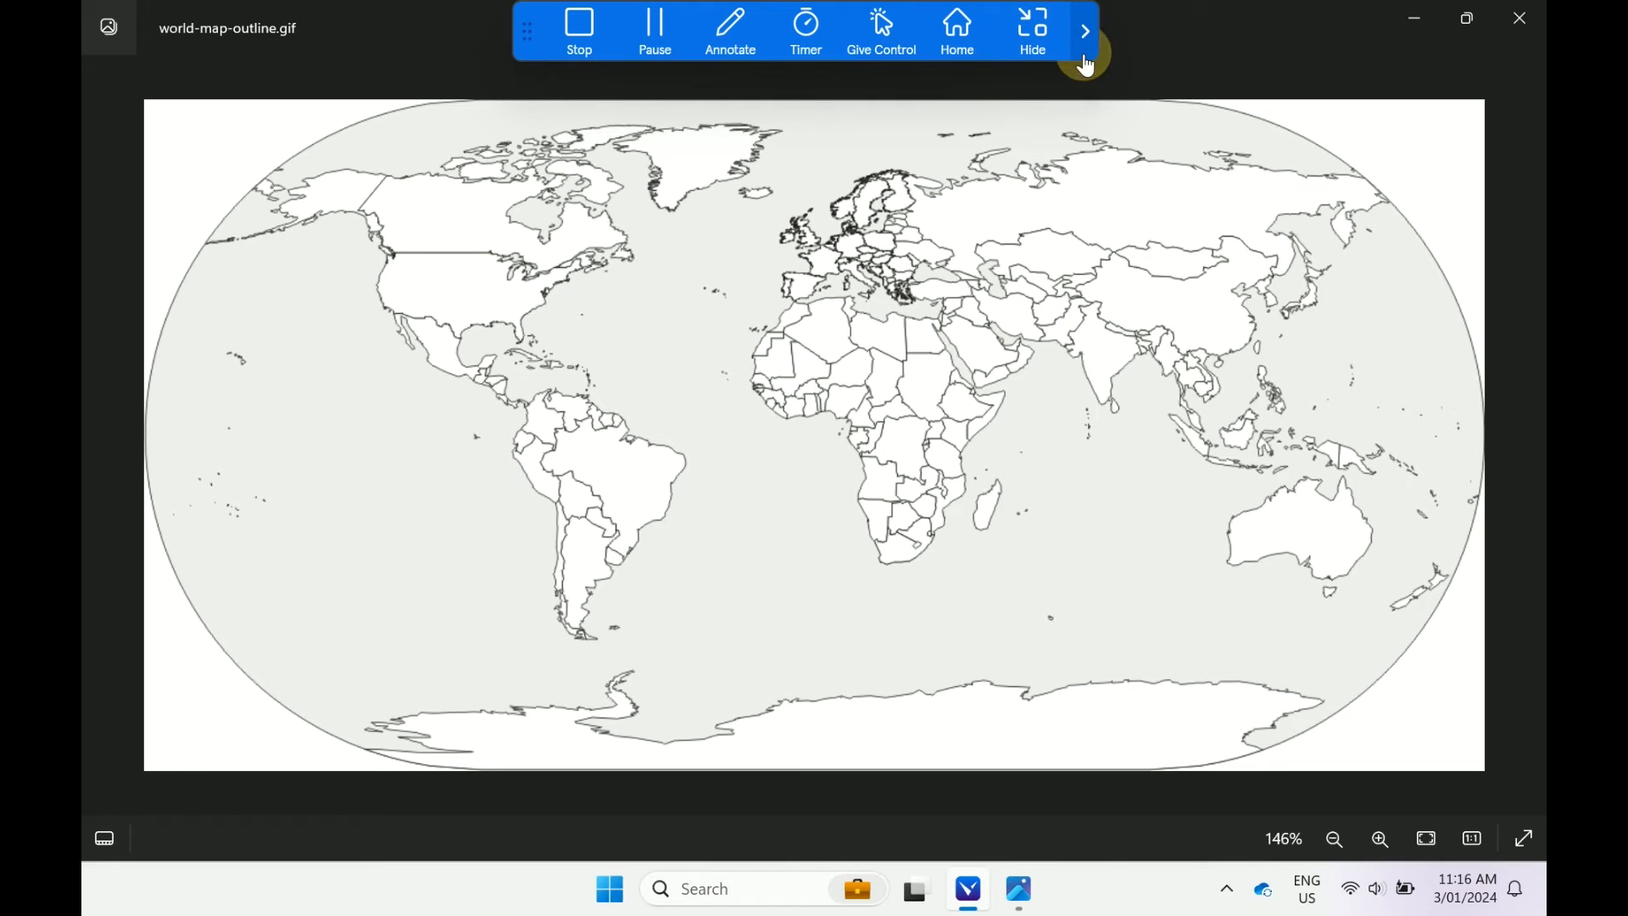
Reveal the extra sharing options and check the volume level, then put it away
{"action": "left_click", "coordinate": [1085, 32]}
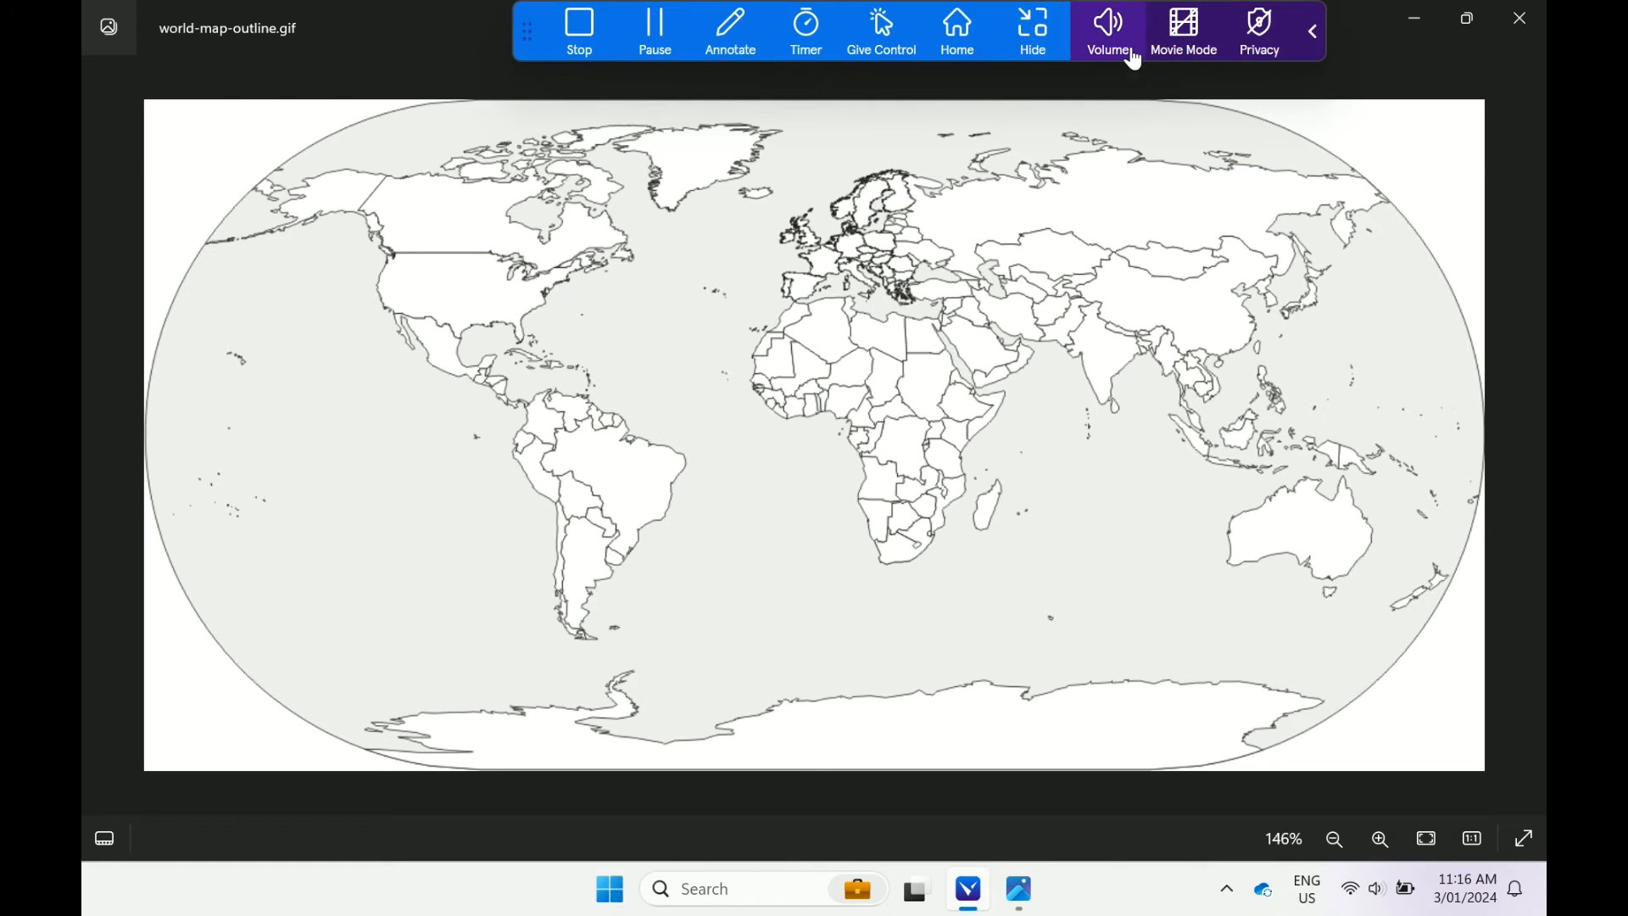
{"action": "left_click", "coordinate": [1109, 30]}
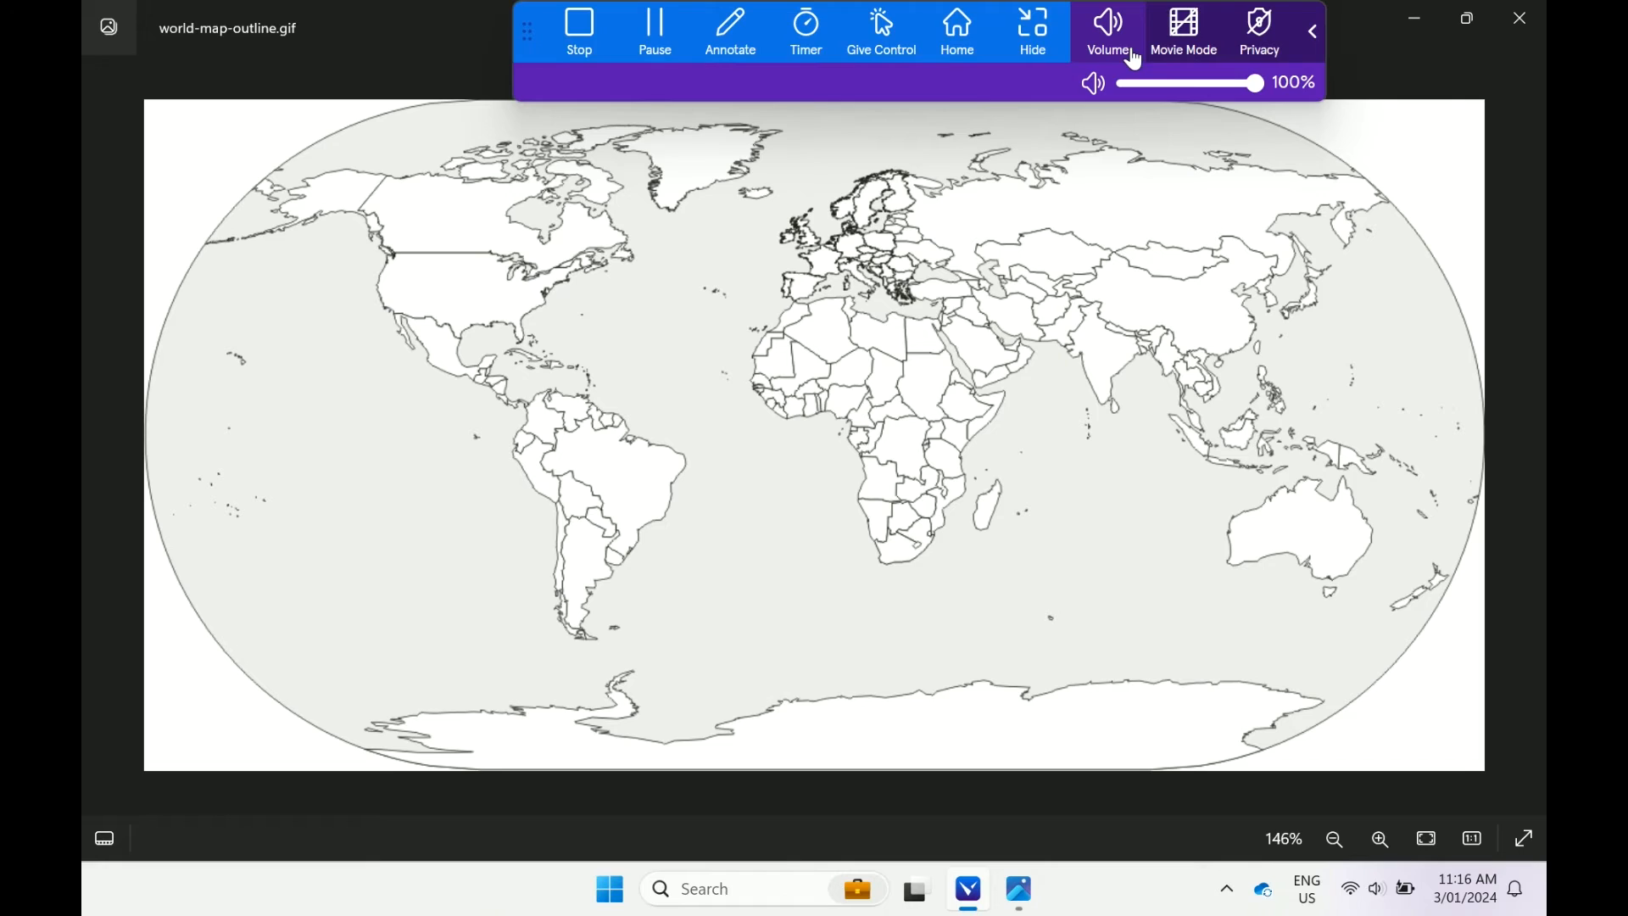
{"action": "left_click", "coordinate": [1184, 27]}
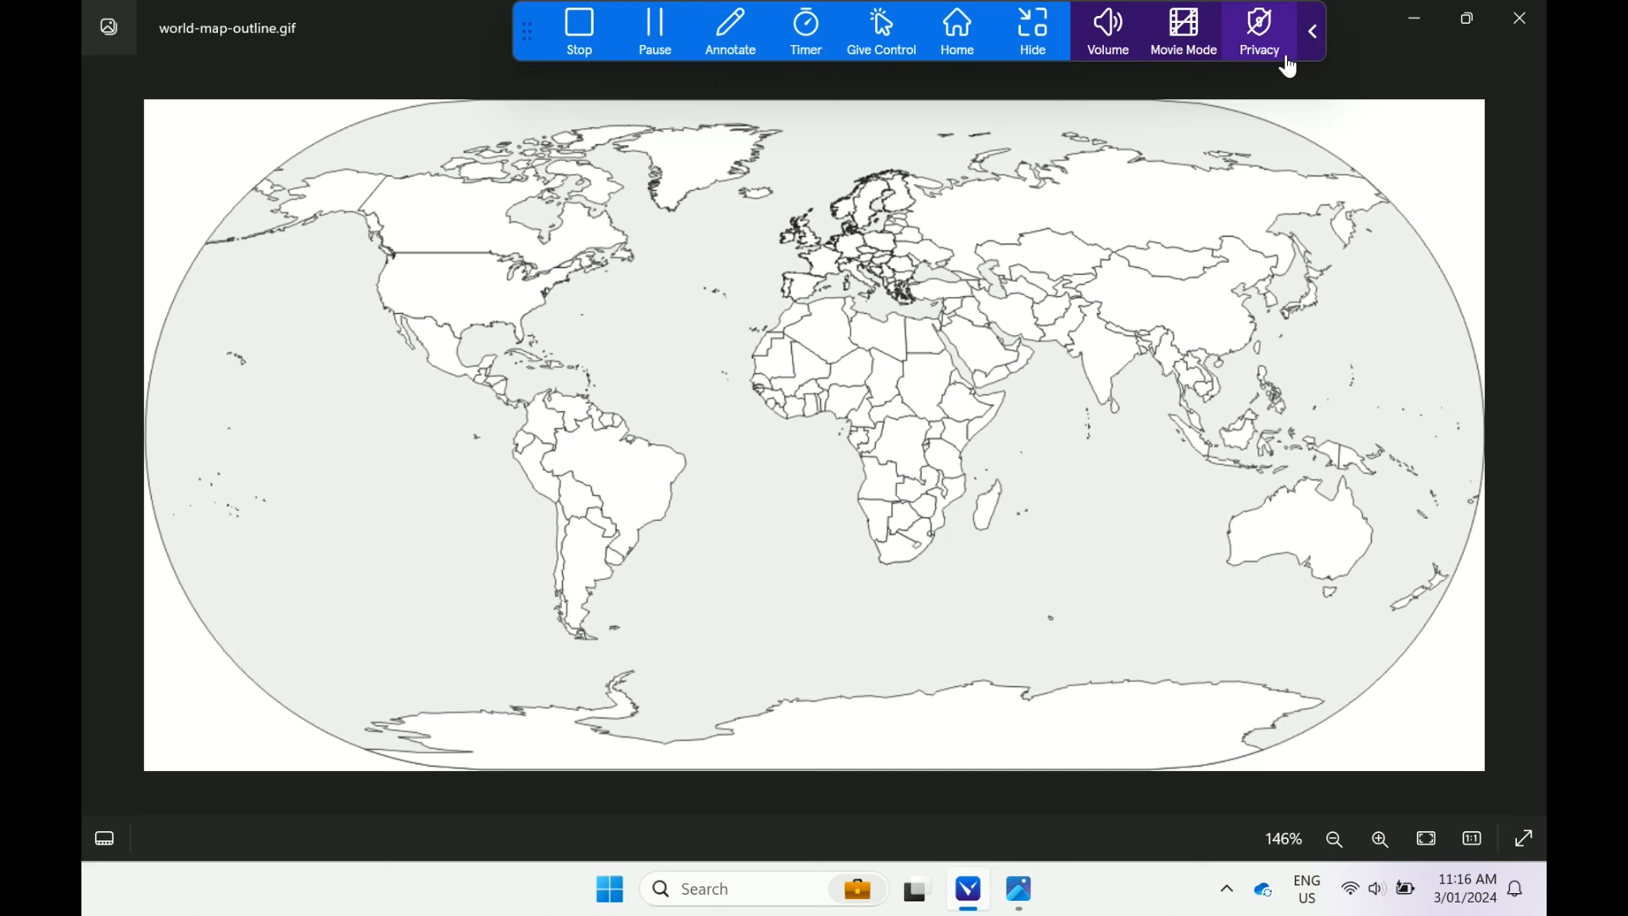
{"action": "mouse_move", "coordinate": [1274, 68]}
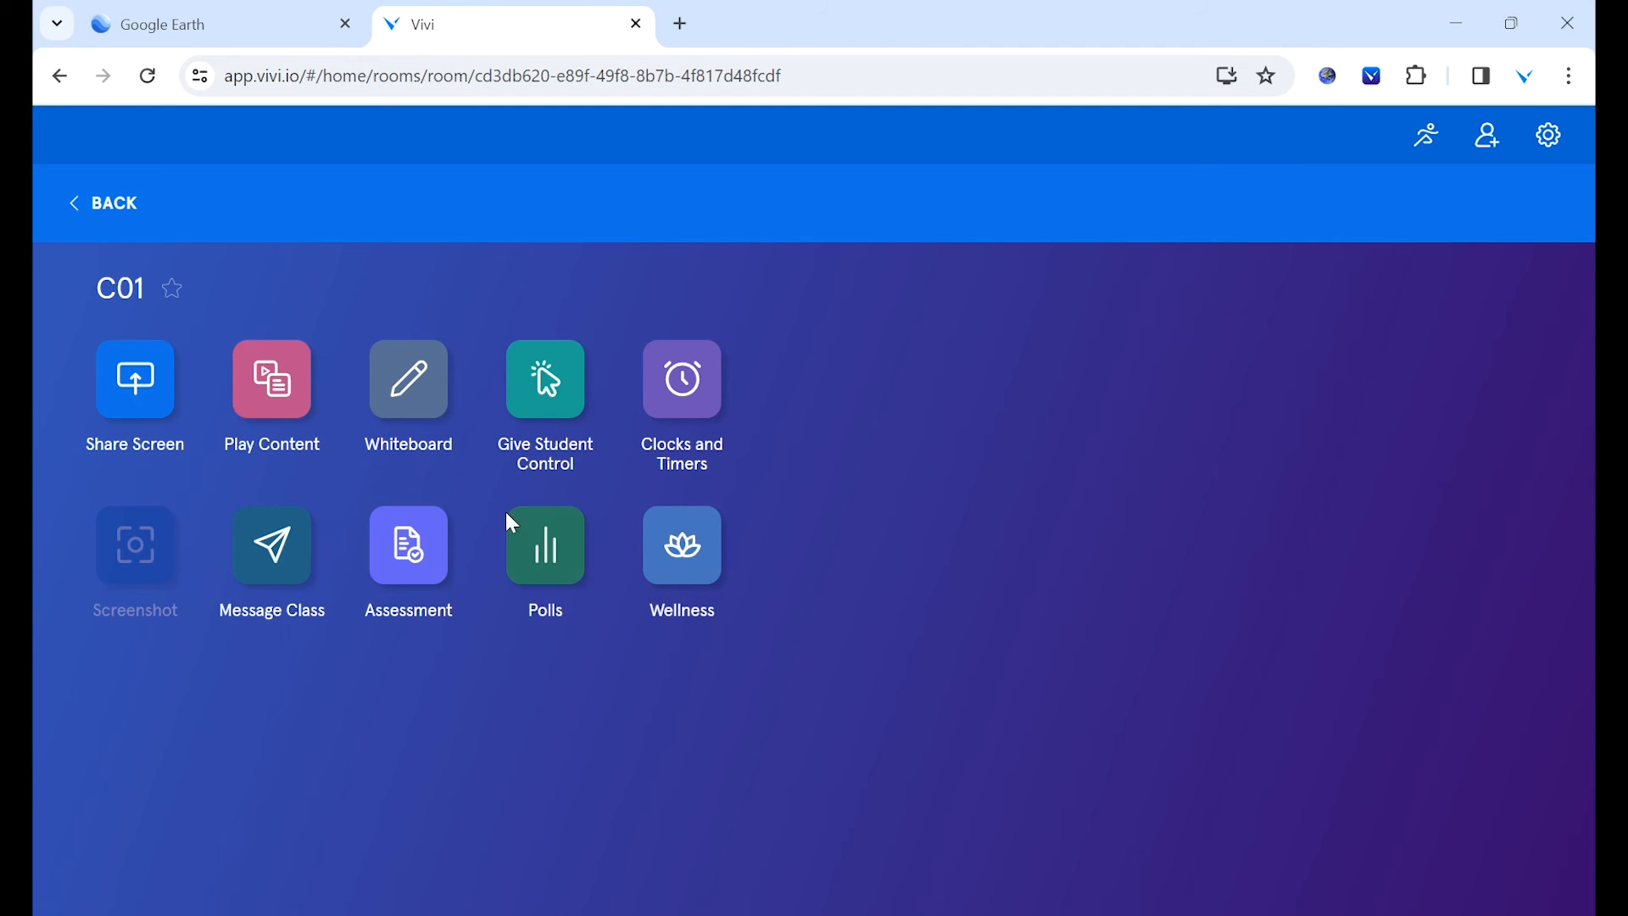
Share the Google Earth Chrome tab to room C01 in place of the world map
{"action": "left_click", "coordinate": [136, 386]}
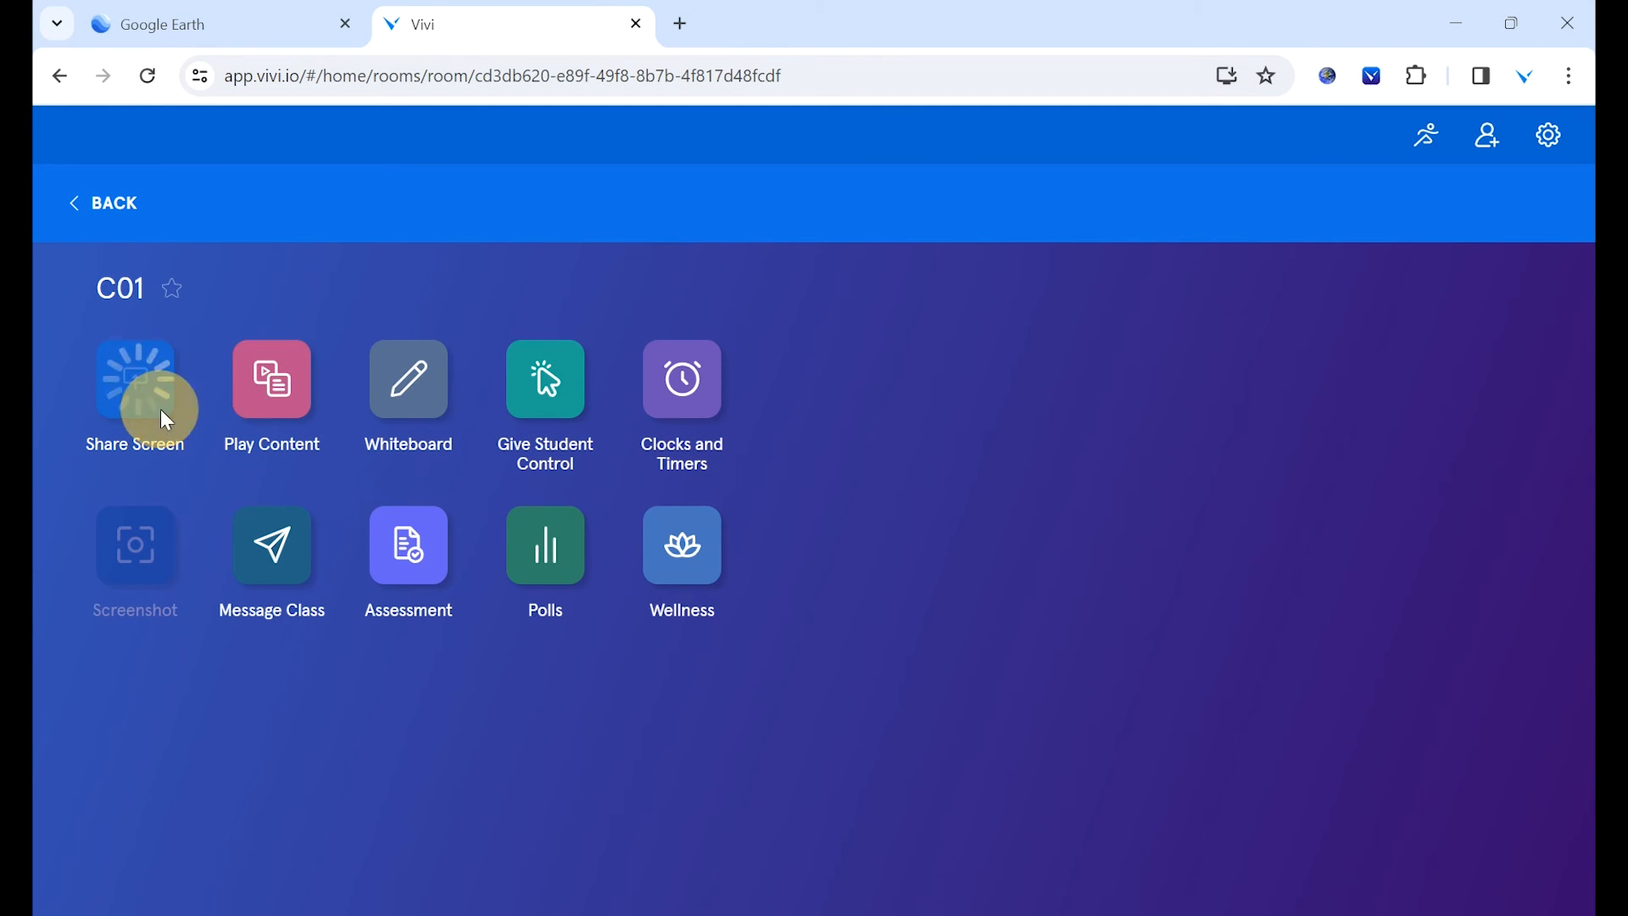
{"action": "left_click", "coordinate": [136, 384]}
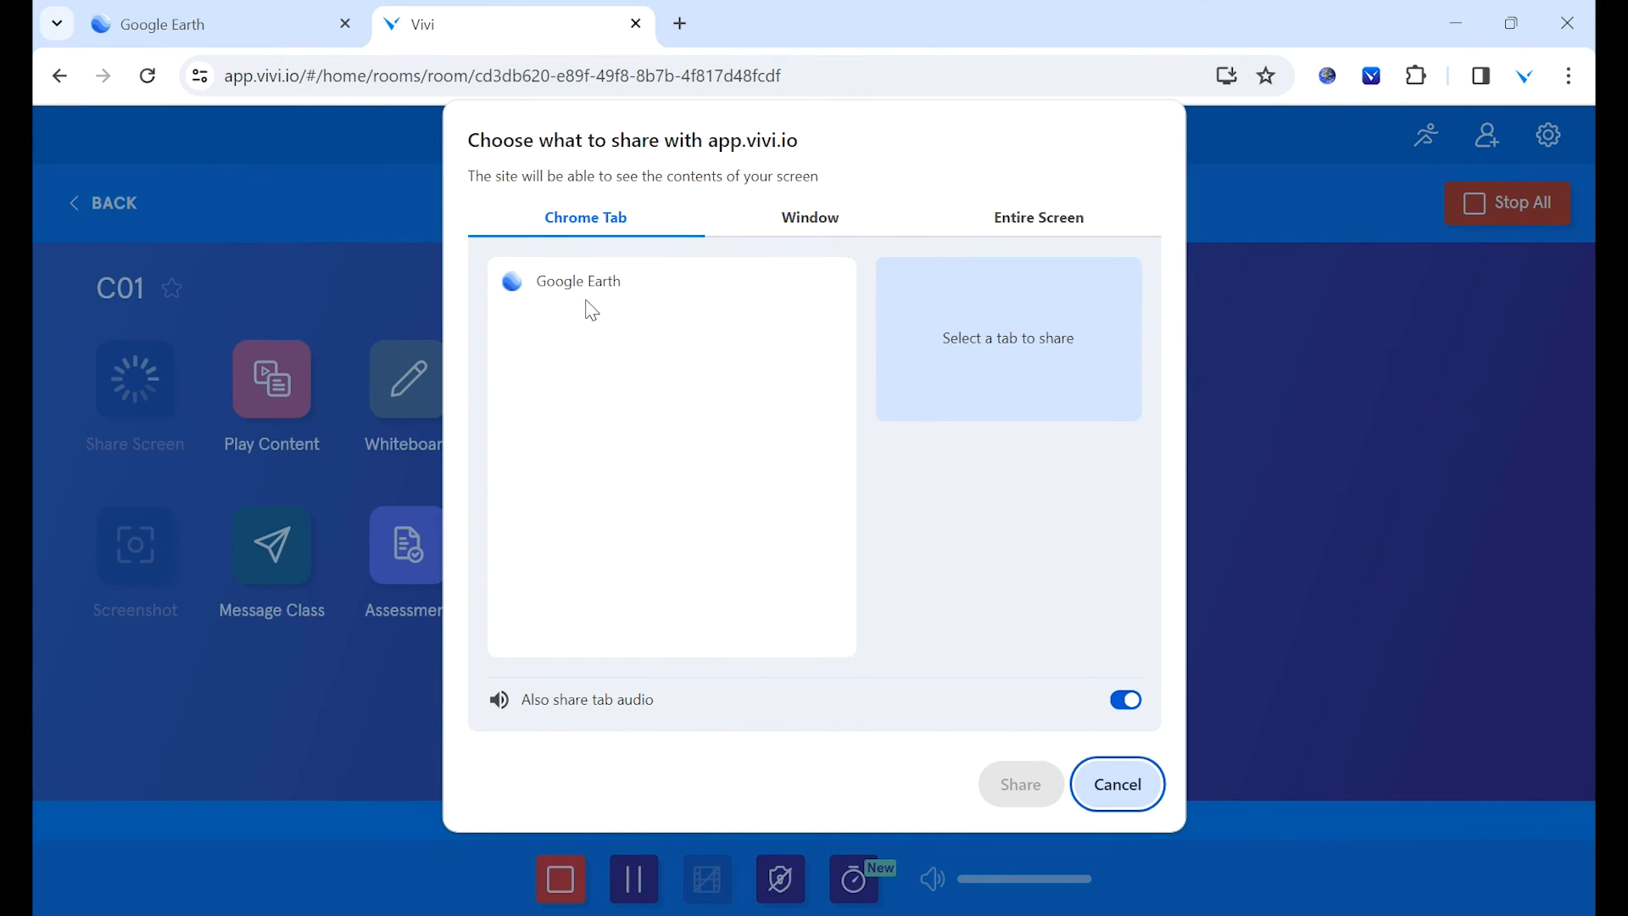
{"action": "left_click", "coordinate": [578, 282]}
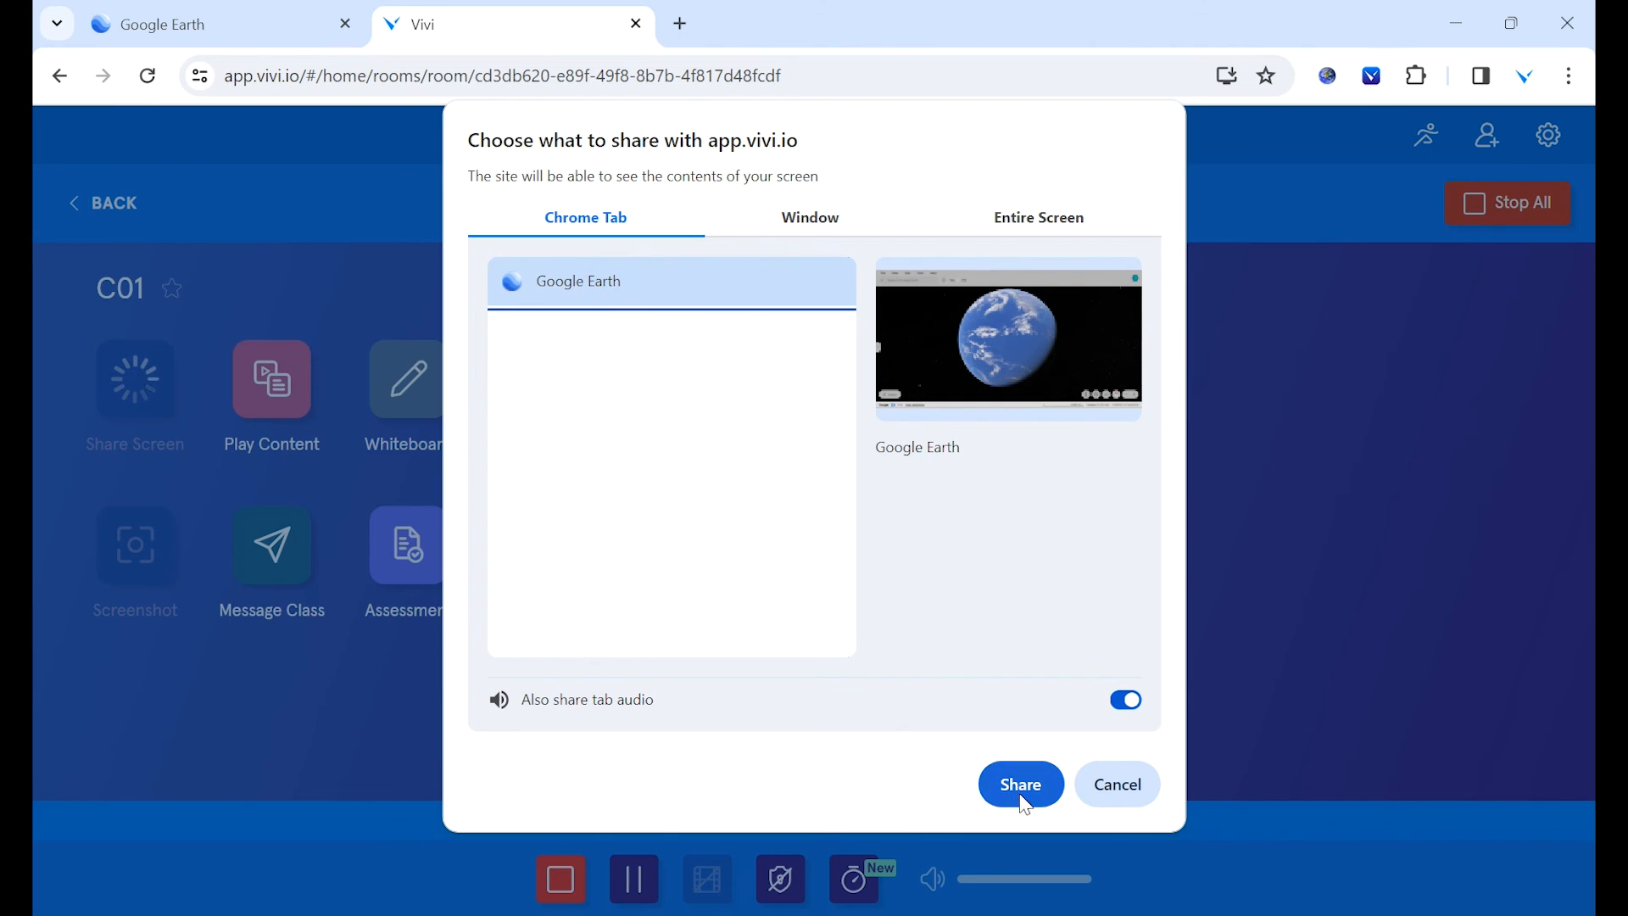
{"action": "left_click", "coordinate": [1021, 784]}
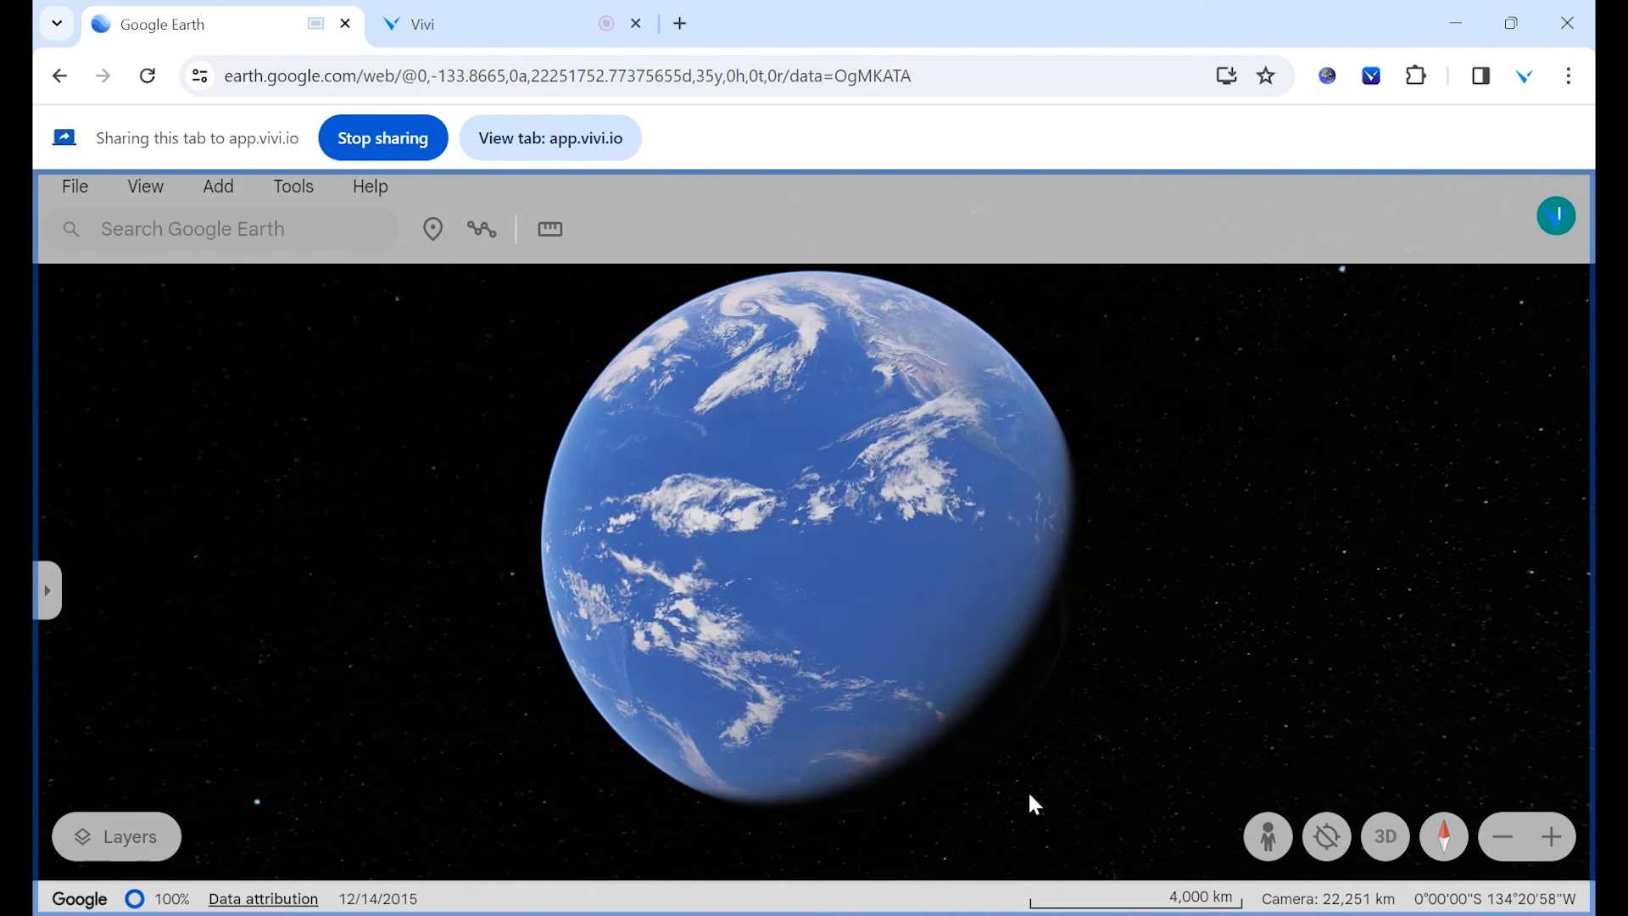